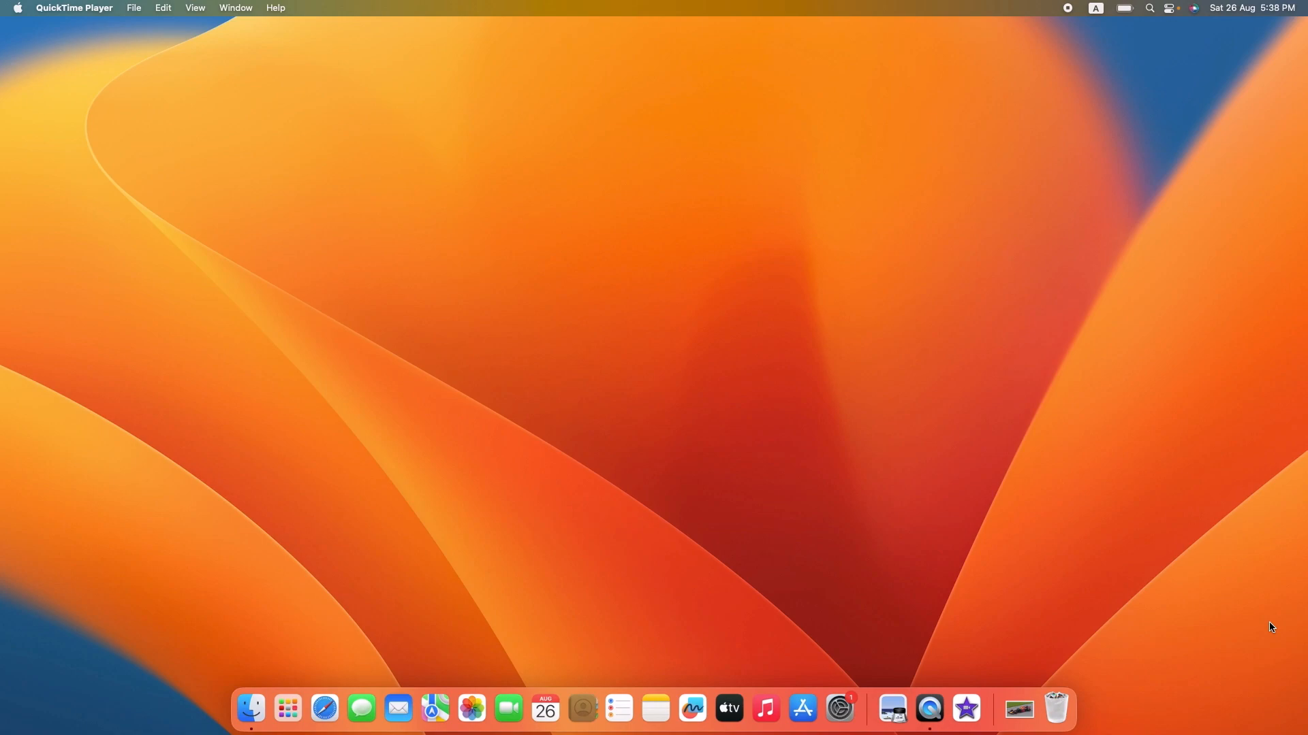
mouse_move(965, 515)
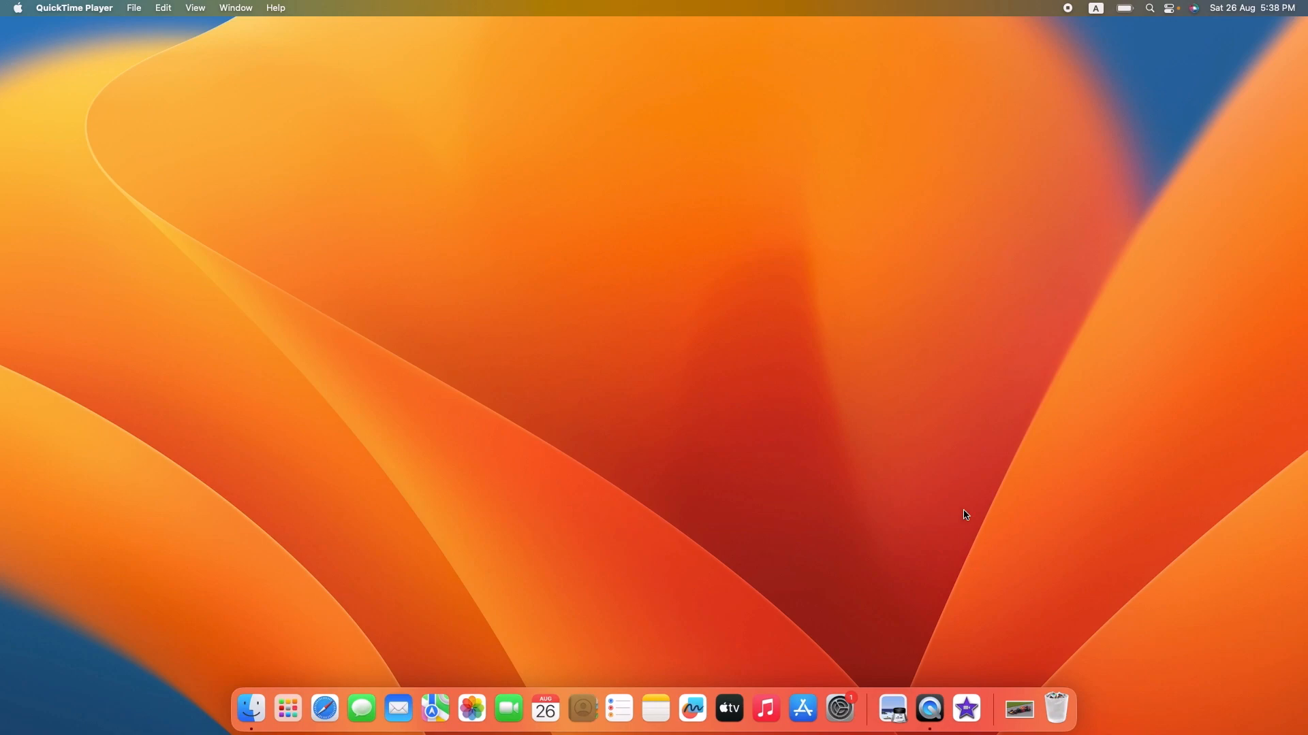
Launch System Settings from the Apple menu
click(16, 8)
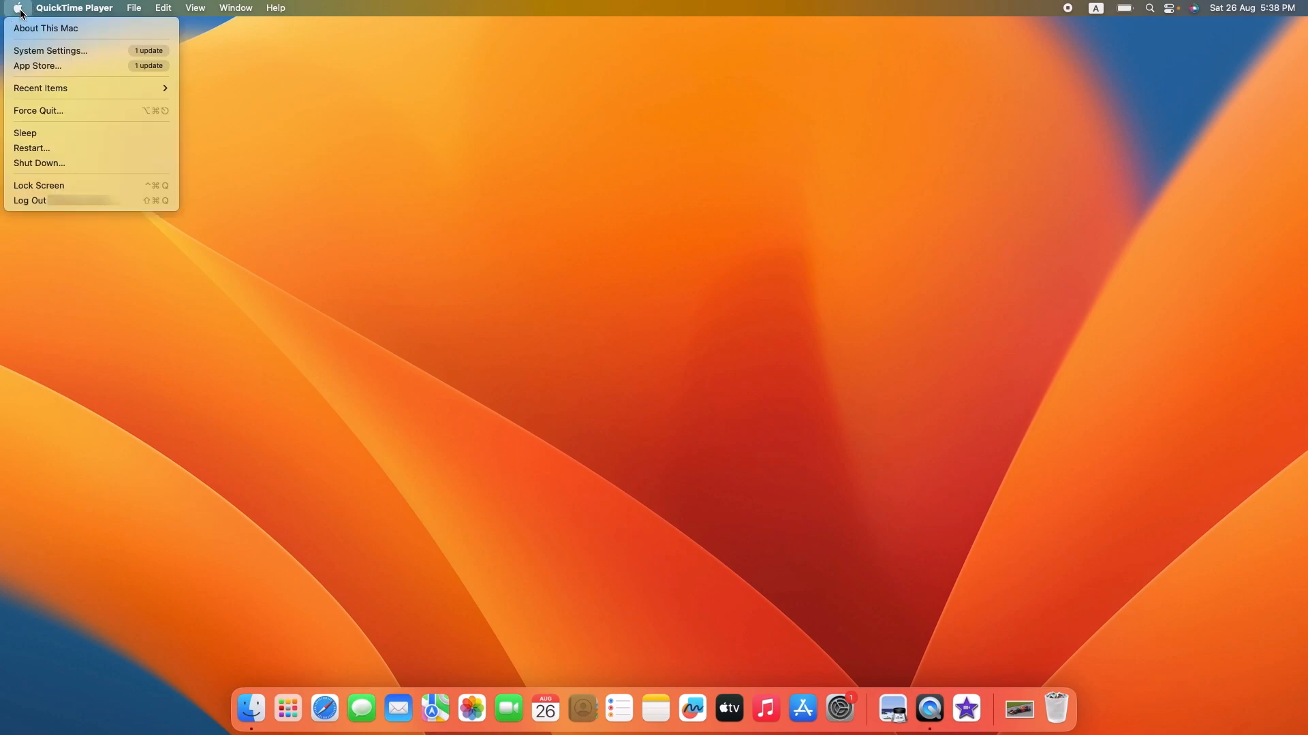
mouse_move(50, 50)
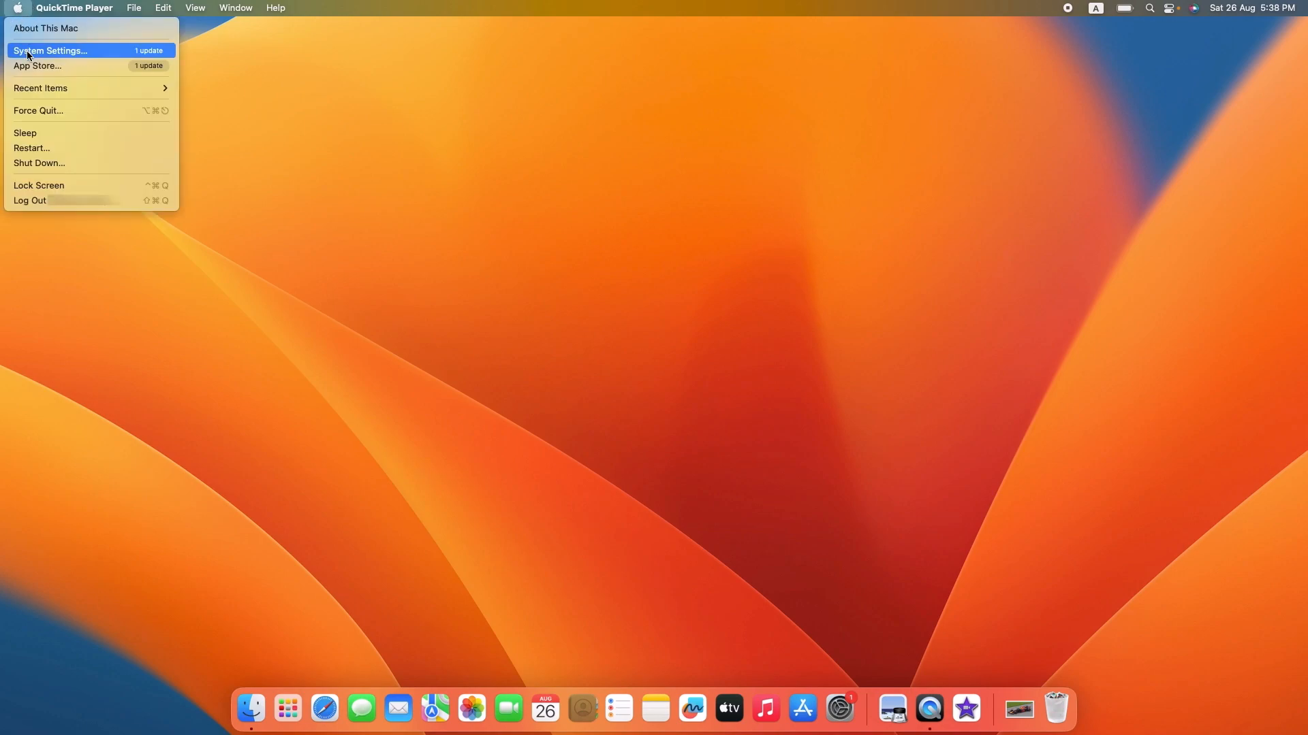
click(50, 51)
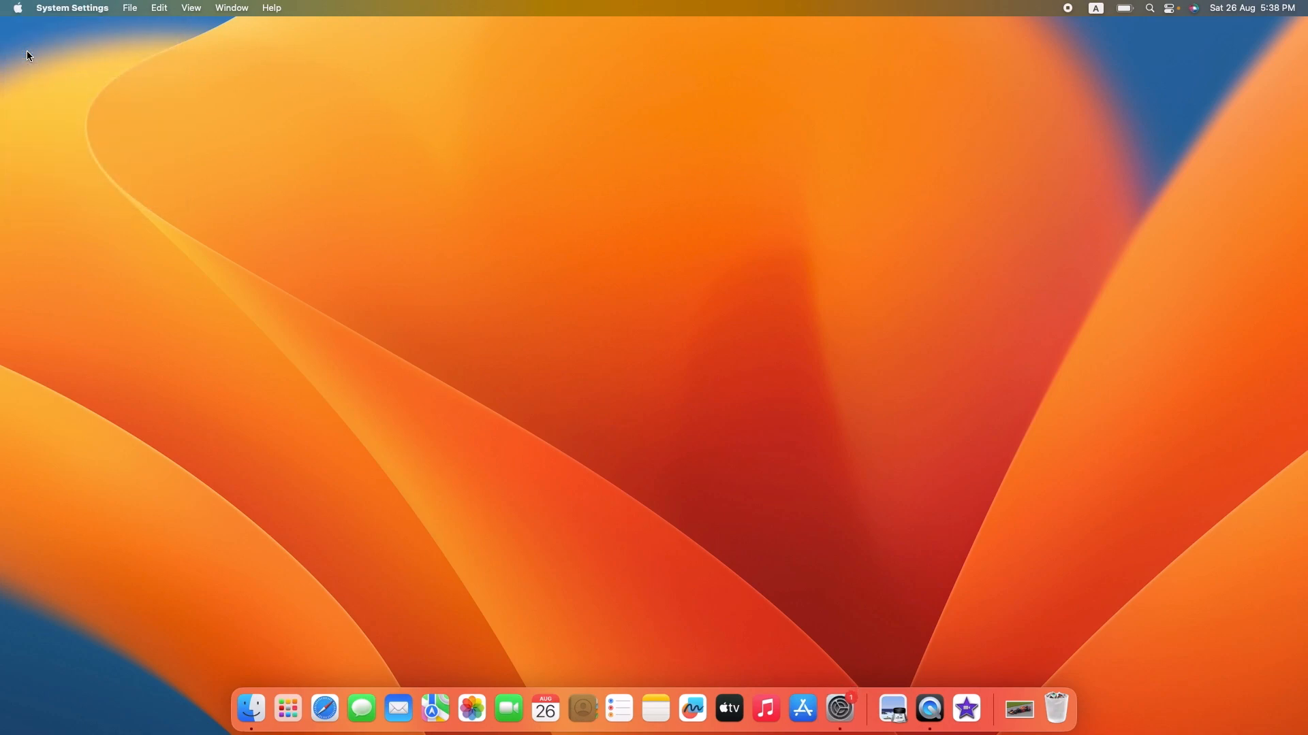
Scroll the sidebar down and select the Lock Screen section
click(839, 713)
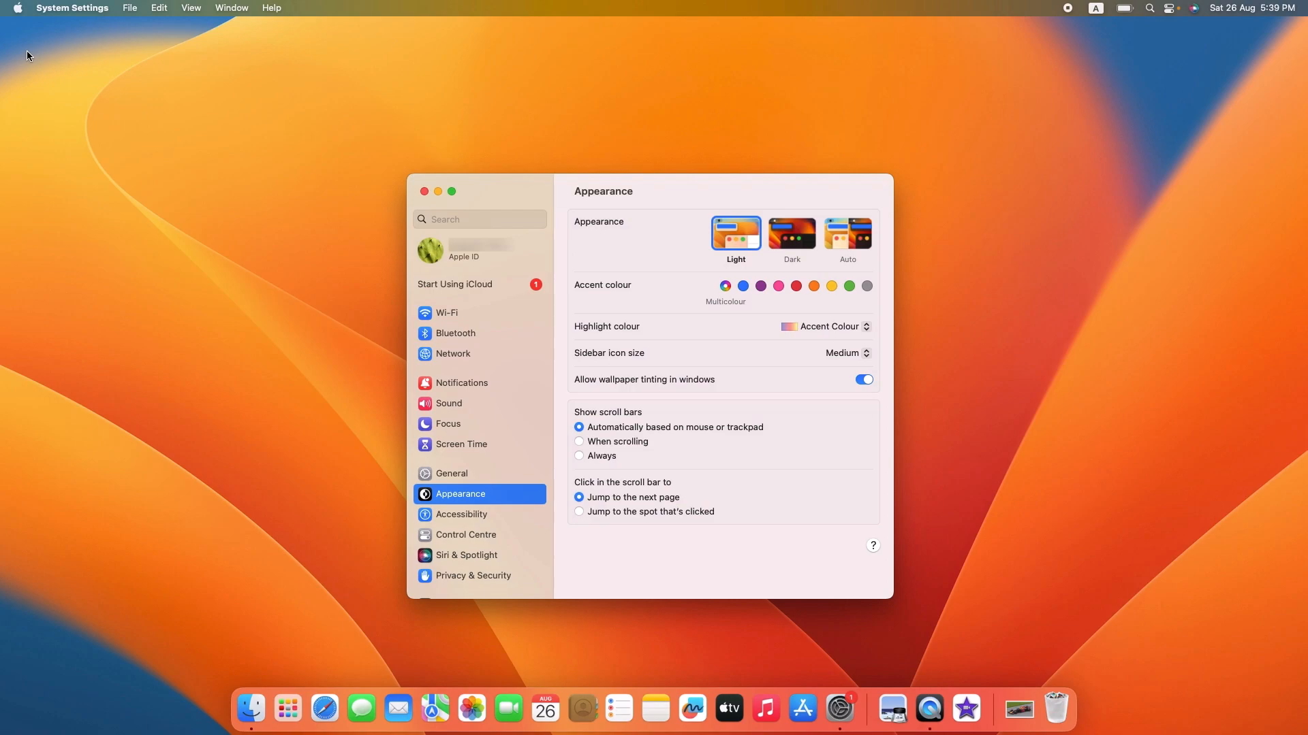
mouse_move(109, 269)
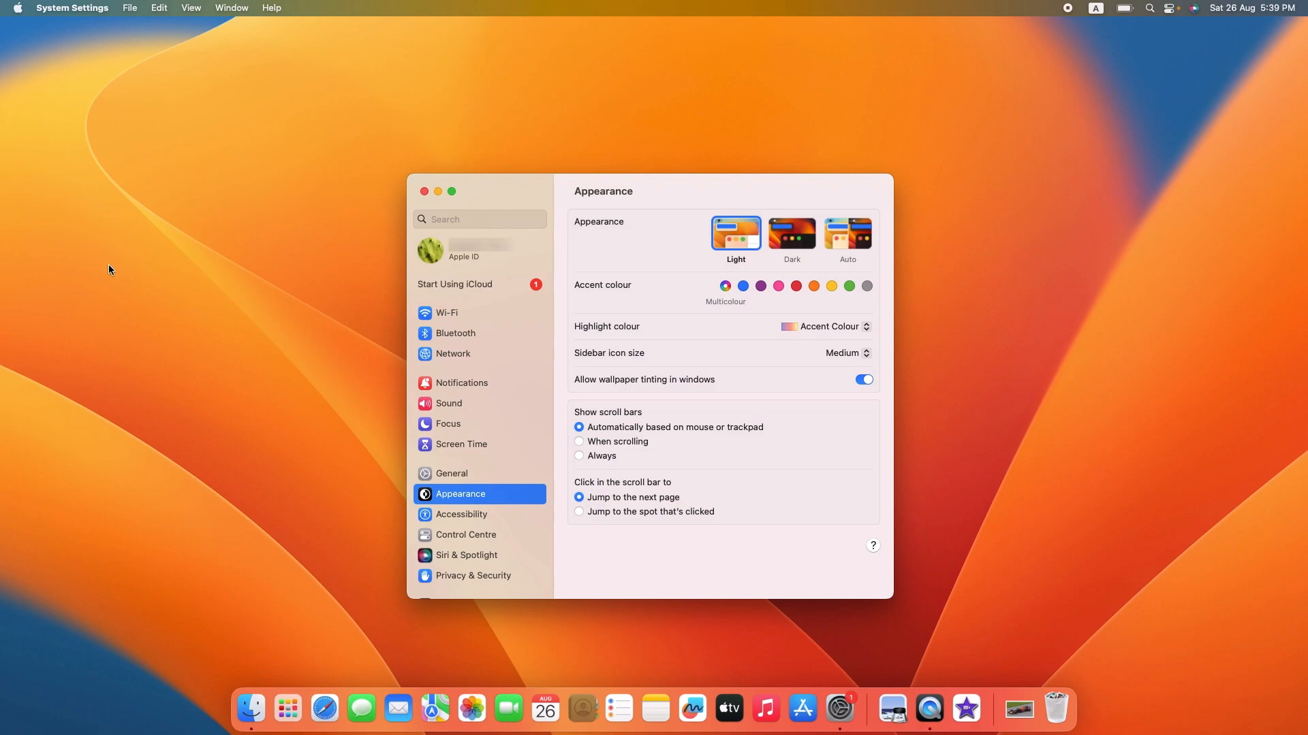
scroll(down, 3)
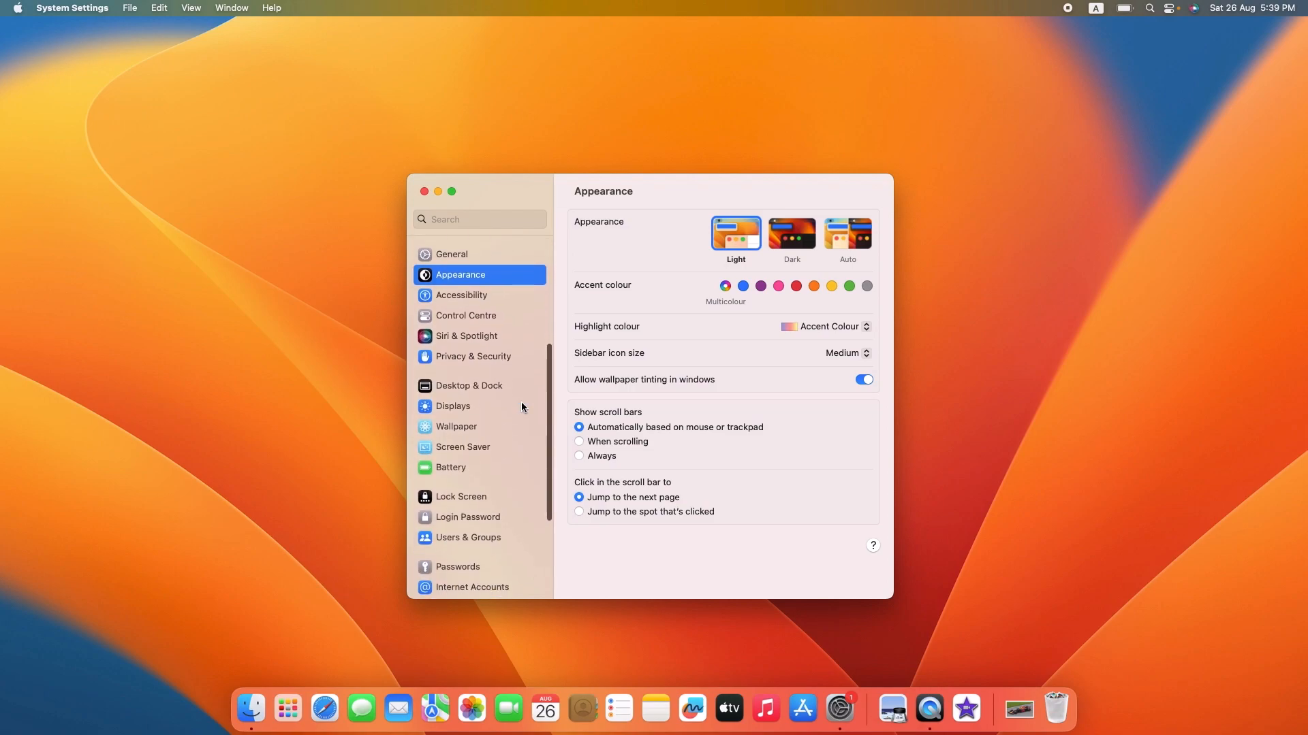
scroll(down, 3)
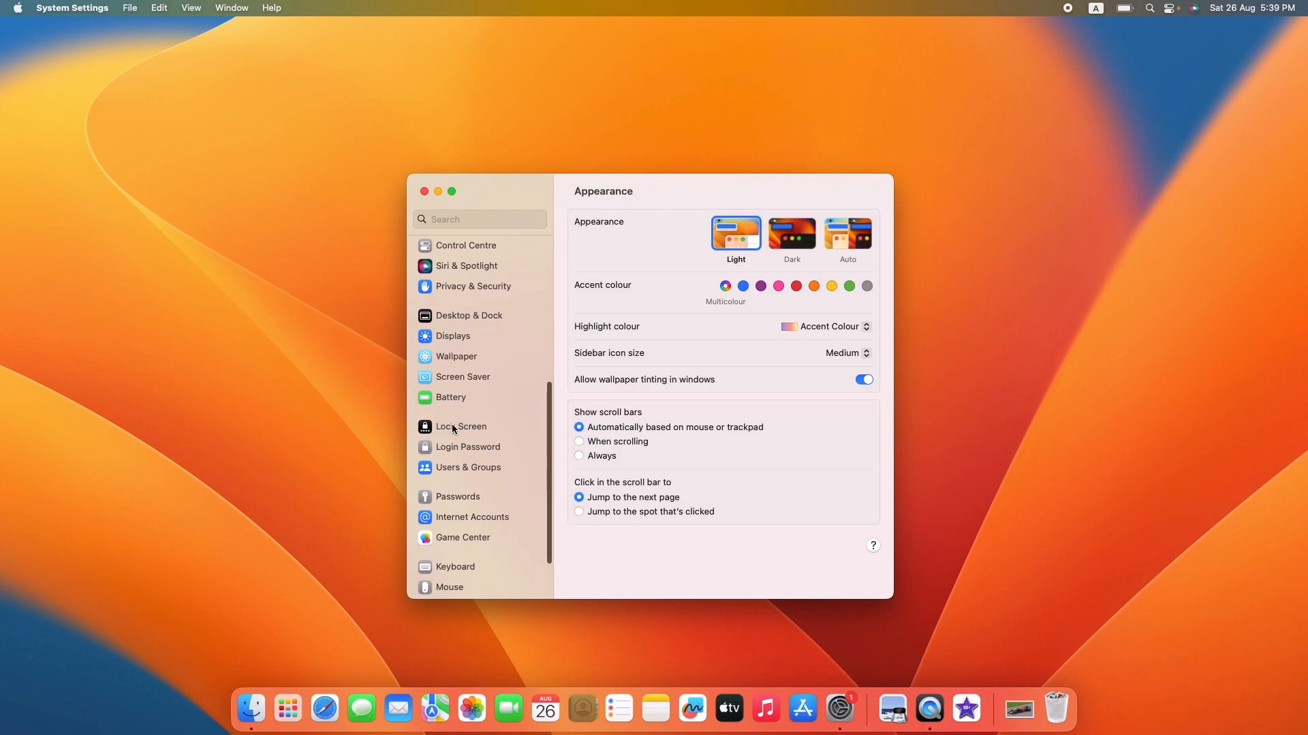
click(461, 426)
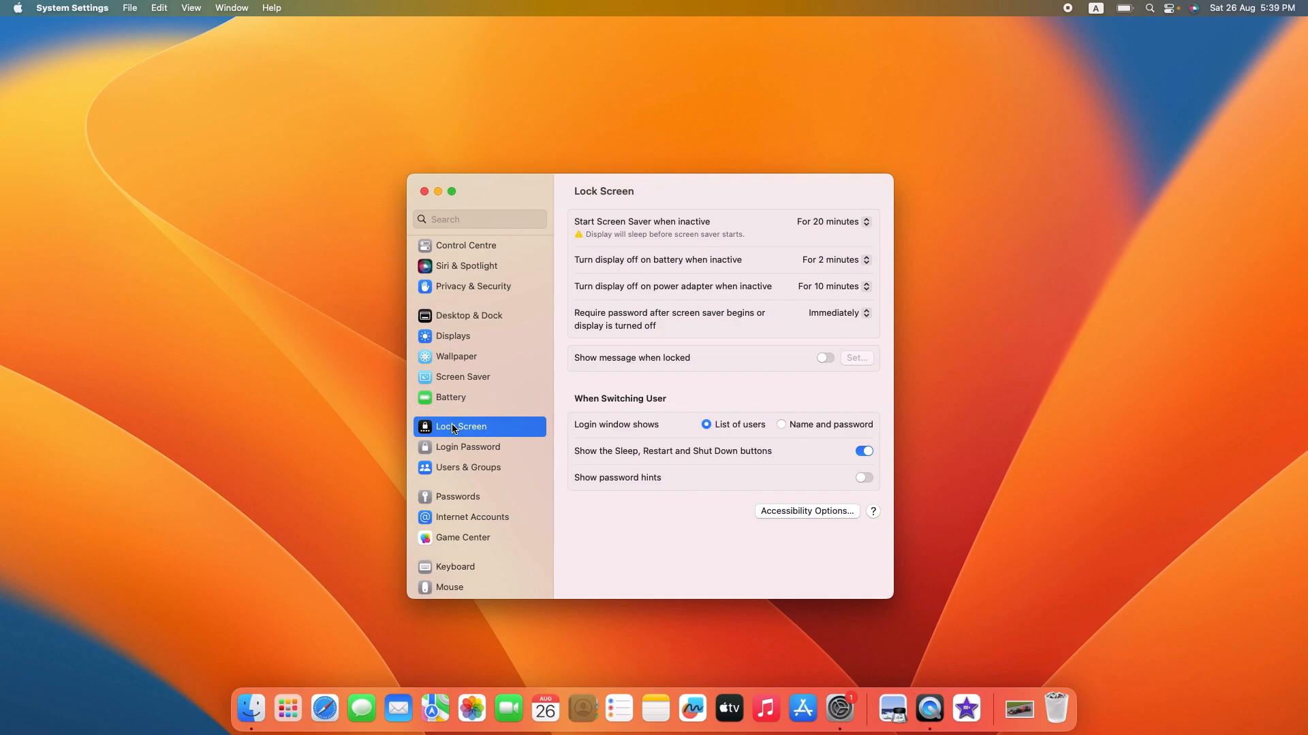
mouse_move(683, 262)
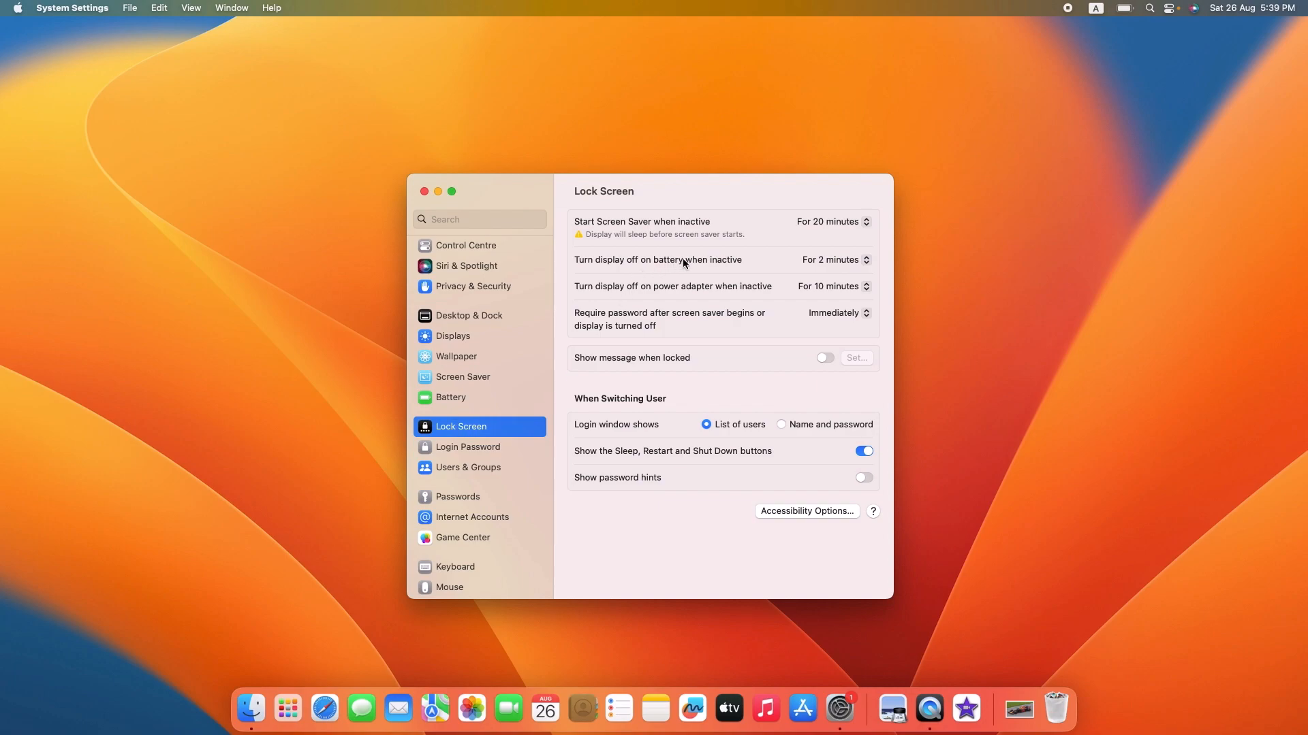
mouse_move(683, 292)
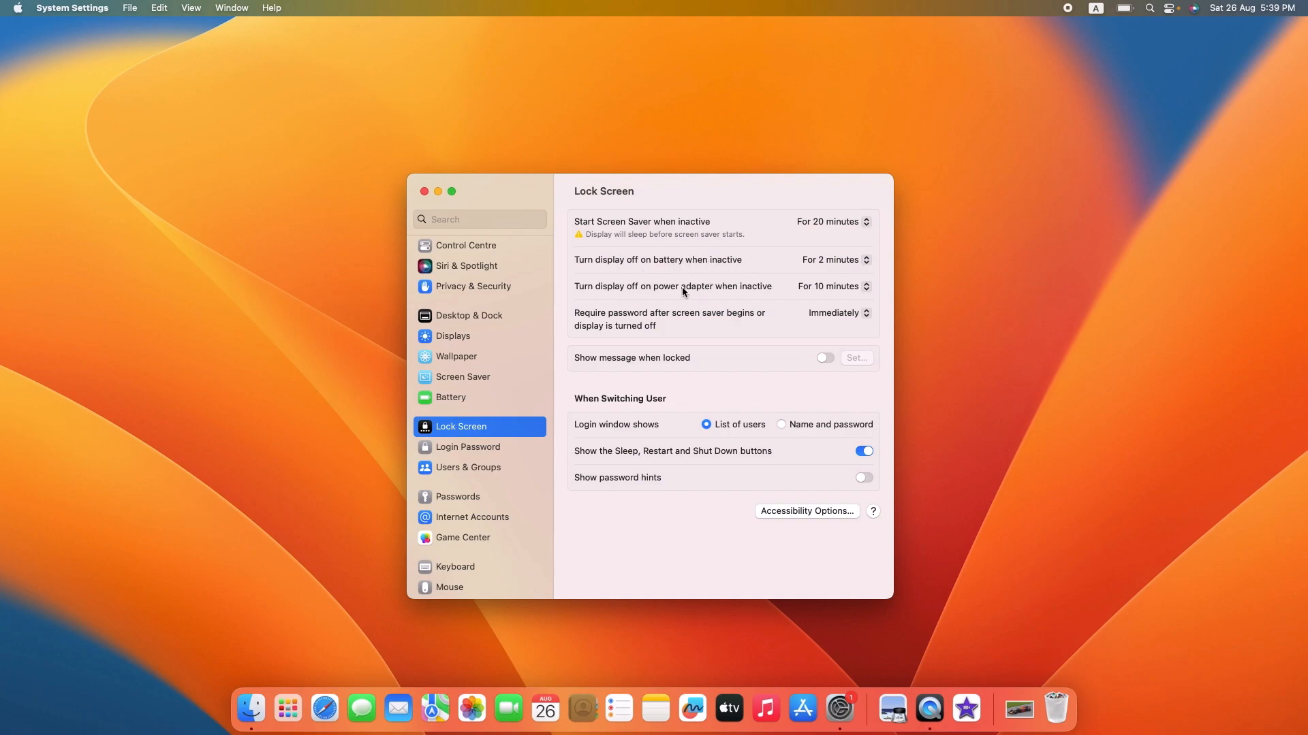
mouse_move(733, 298)
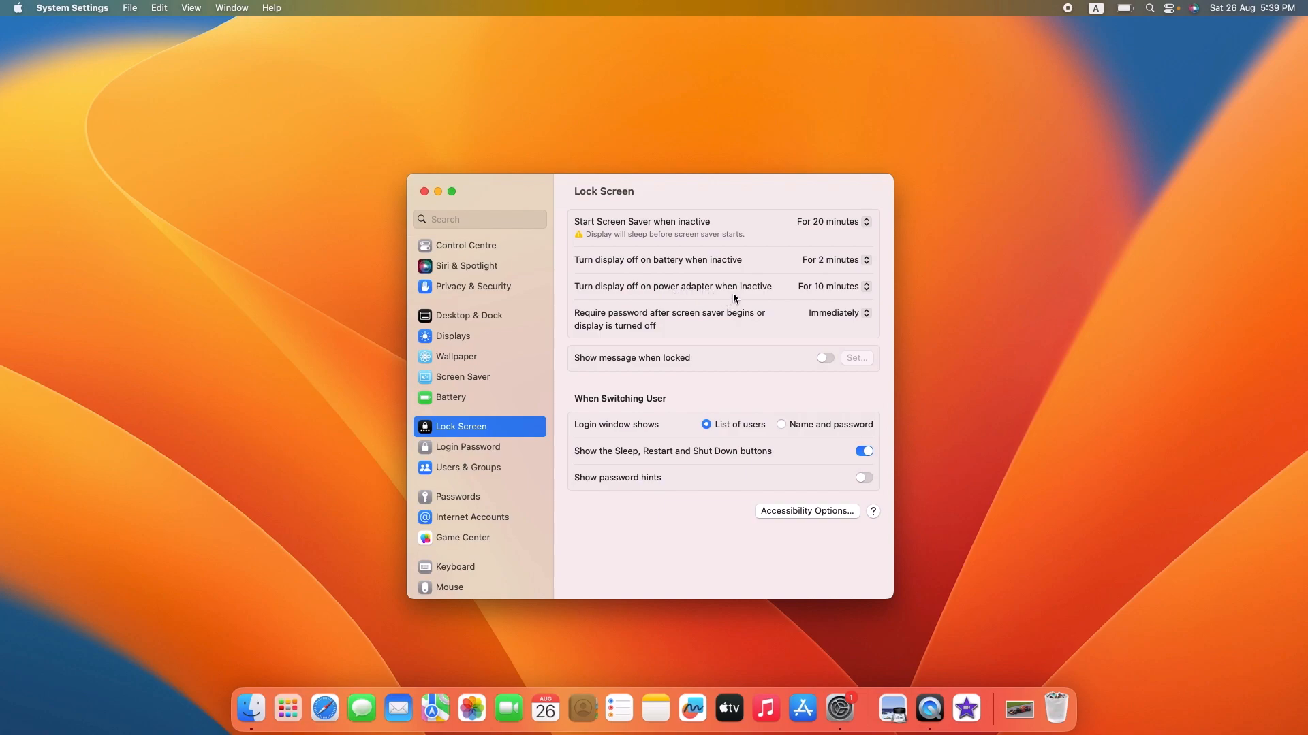
mouse_move(770, 295)
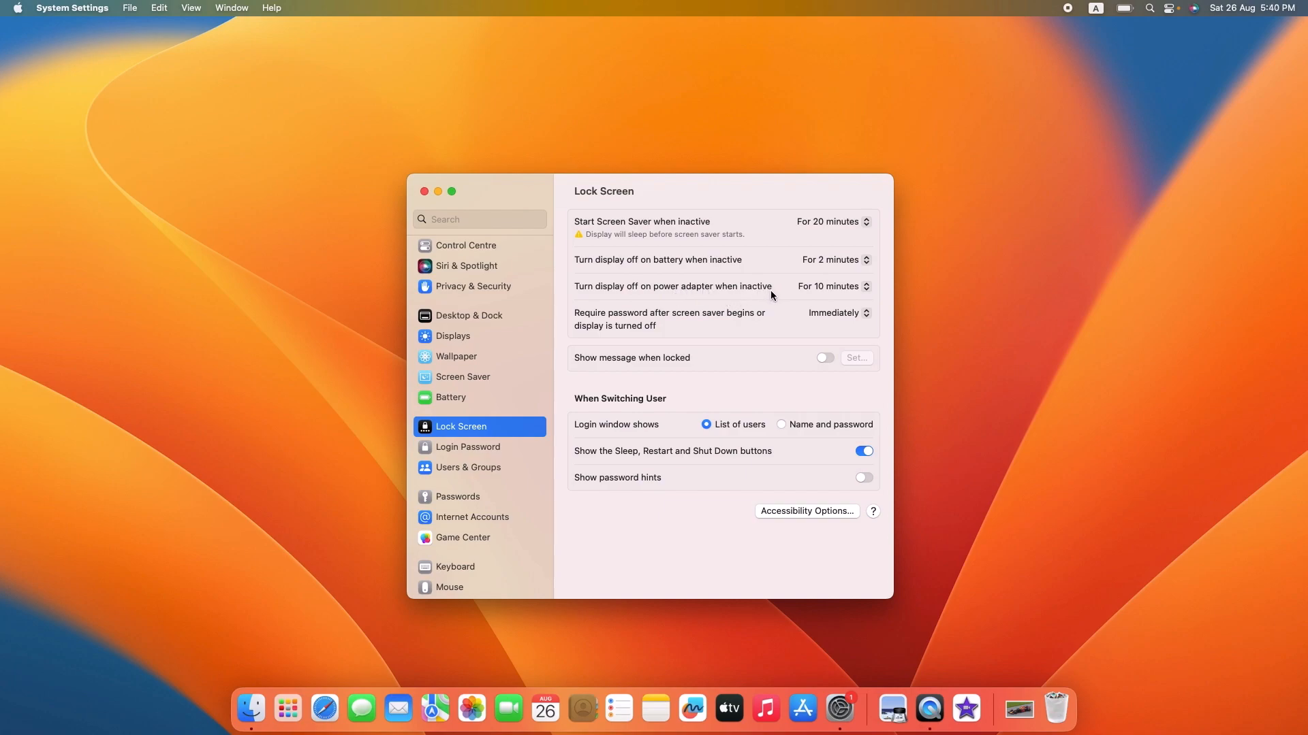
mouse_move(887, 267)
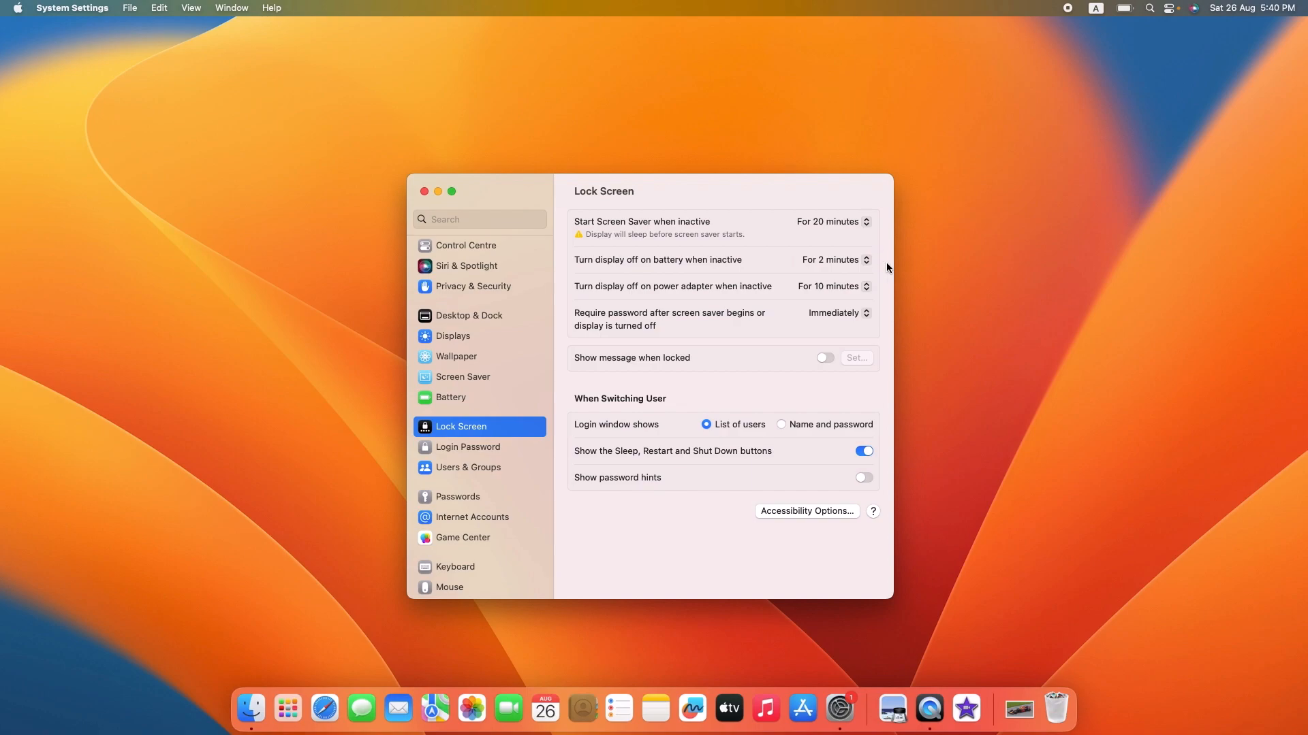
mouse_move(897, 256)
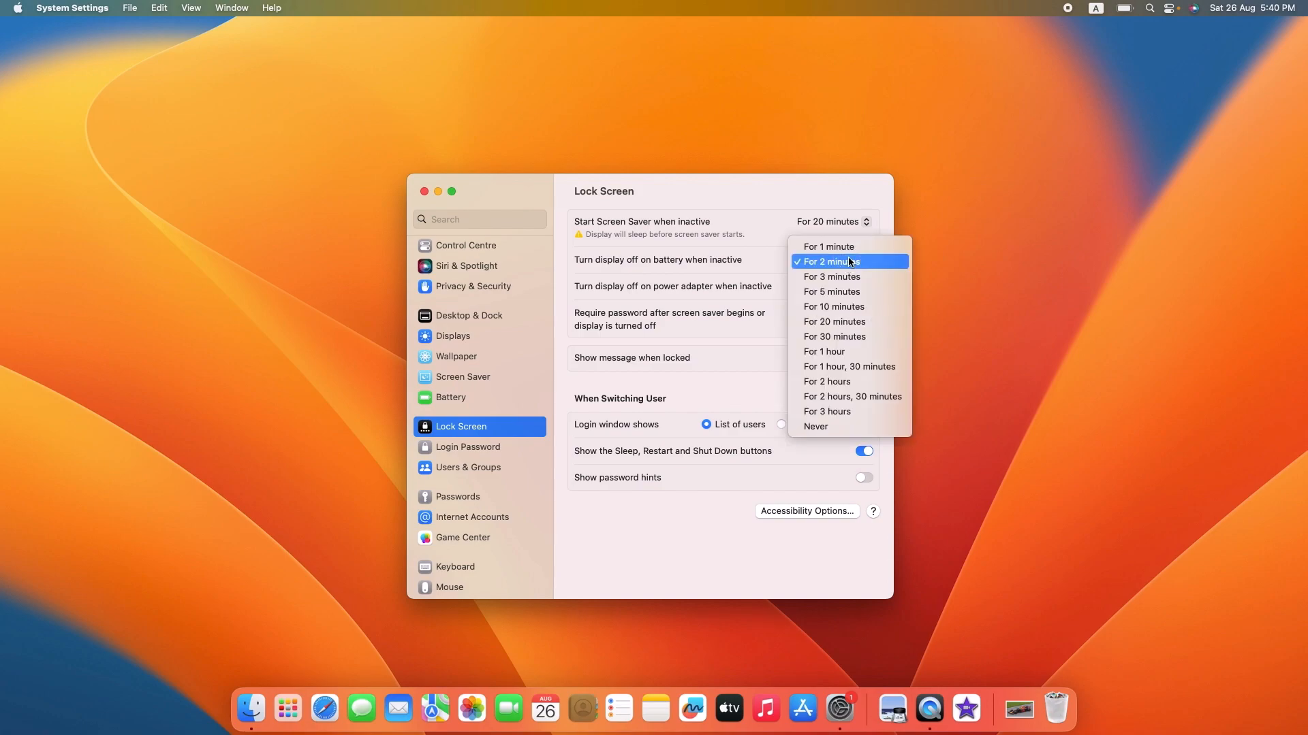
mouse_move(850, 305)
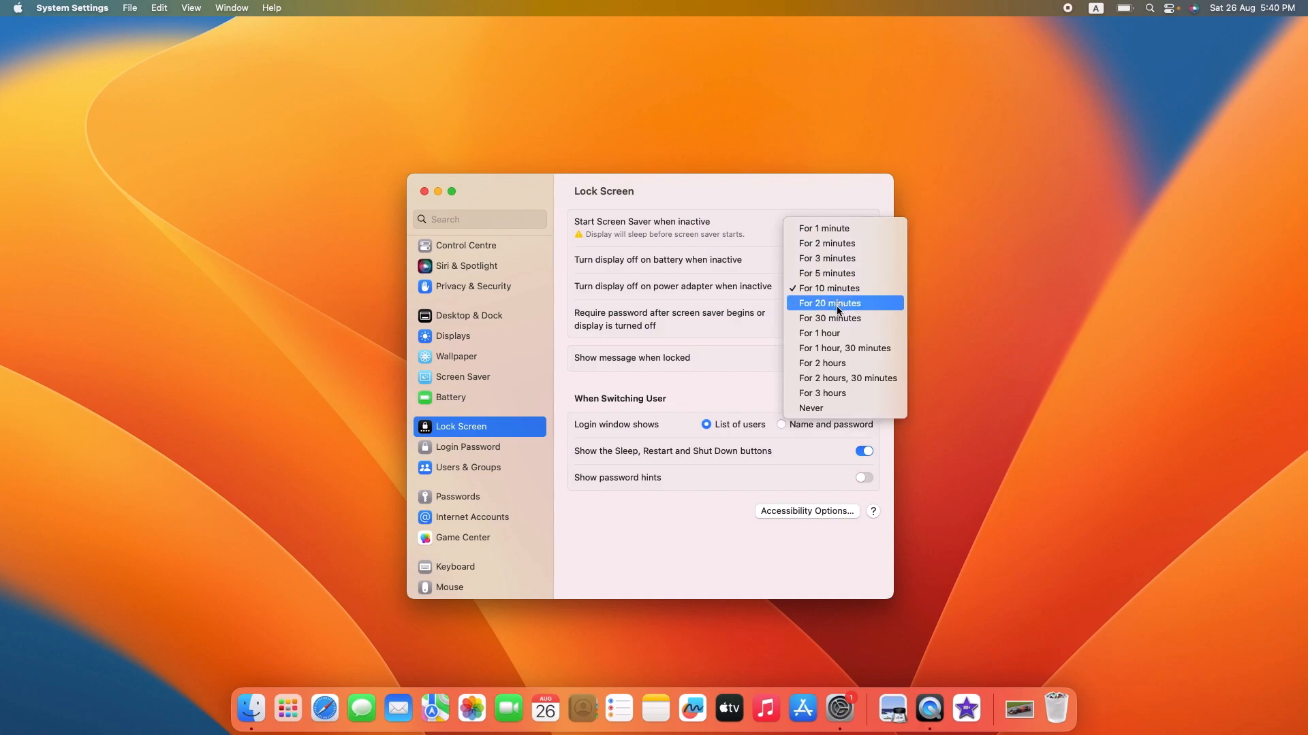
Set the power-adapter 'Turn display off' timeout to 20 minutes and close the window
click(828, 303)
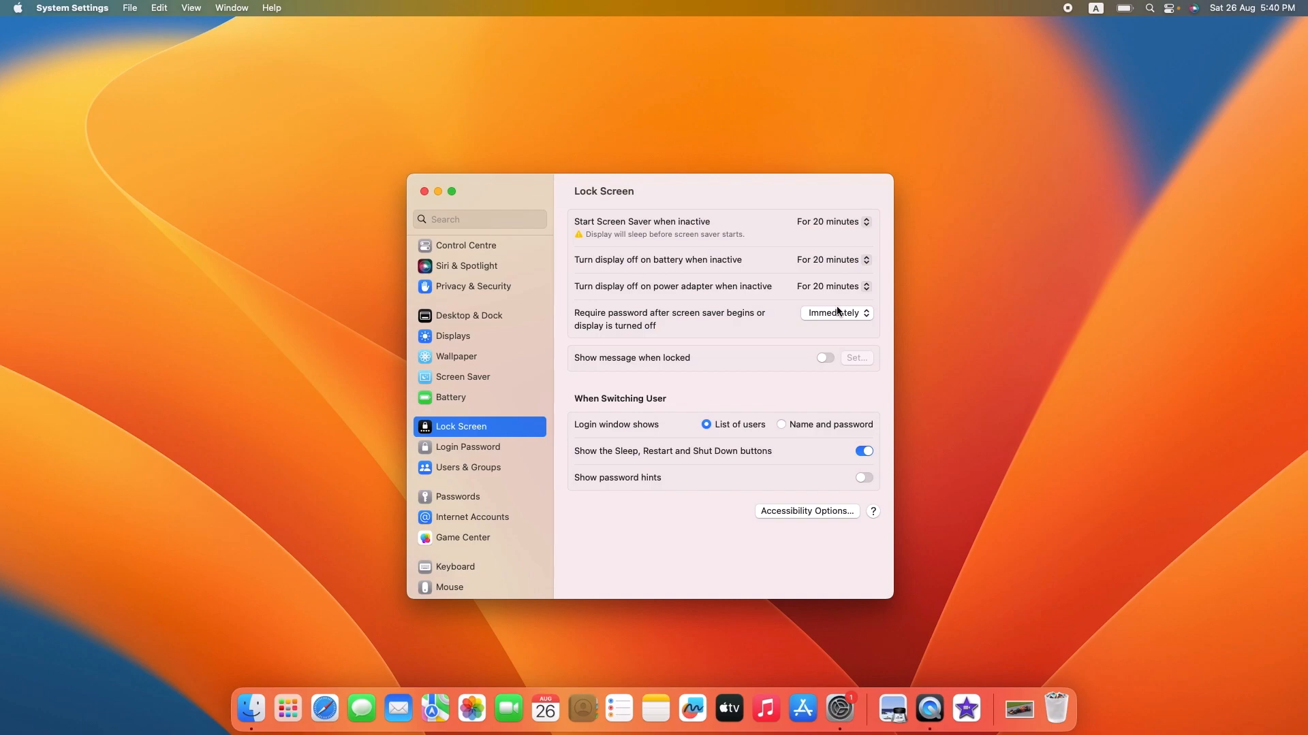
click(423, 191)
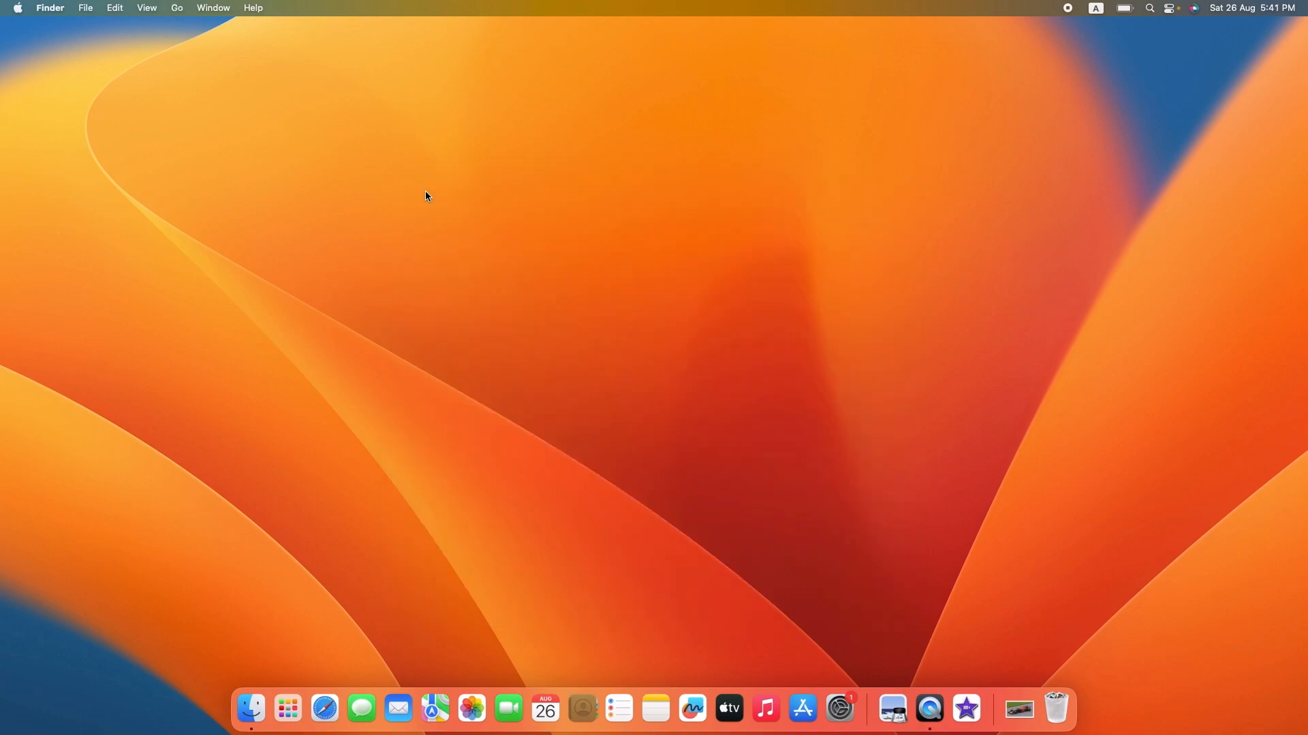